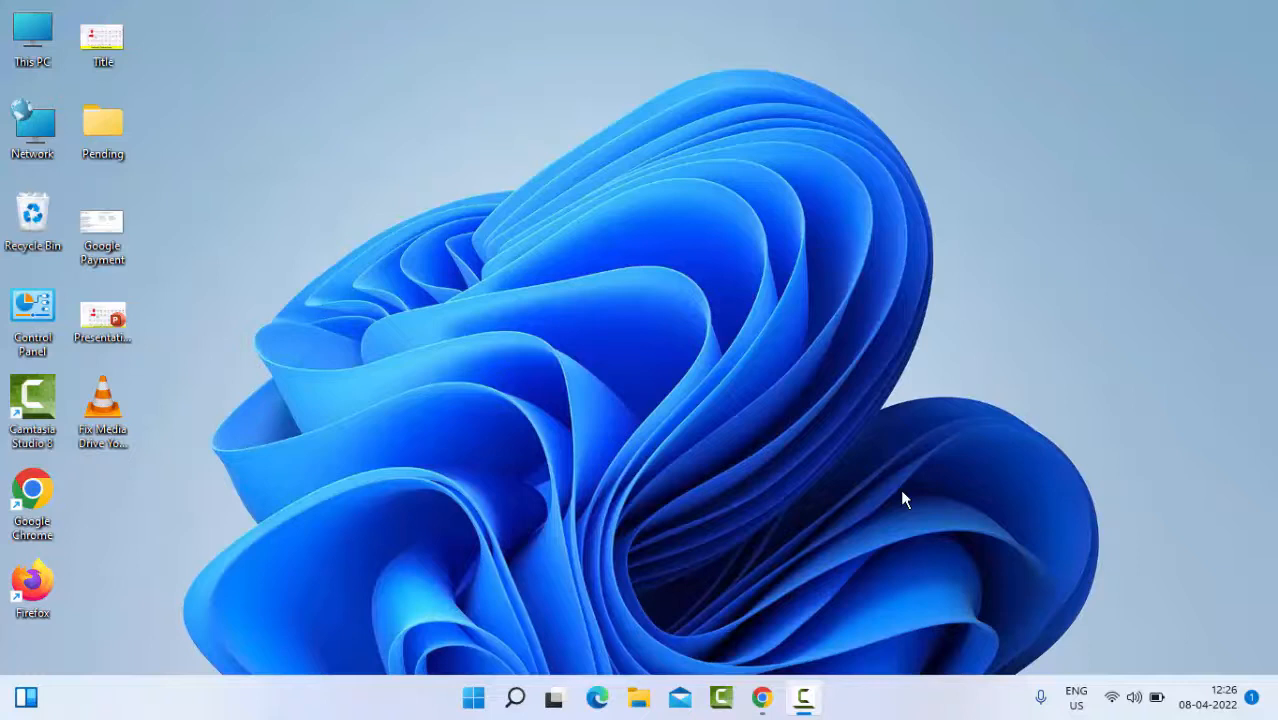
pyautogui.moveTo(680, 523)
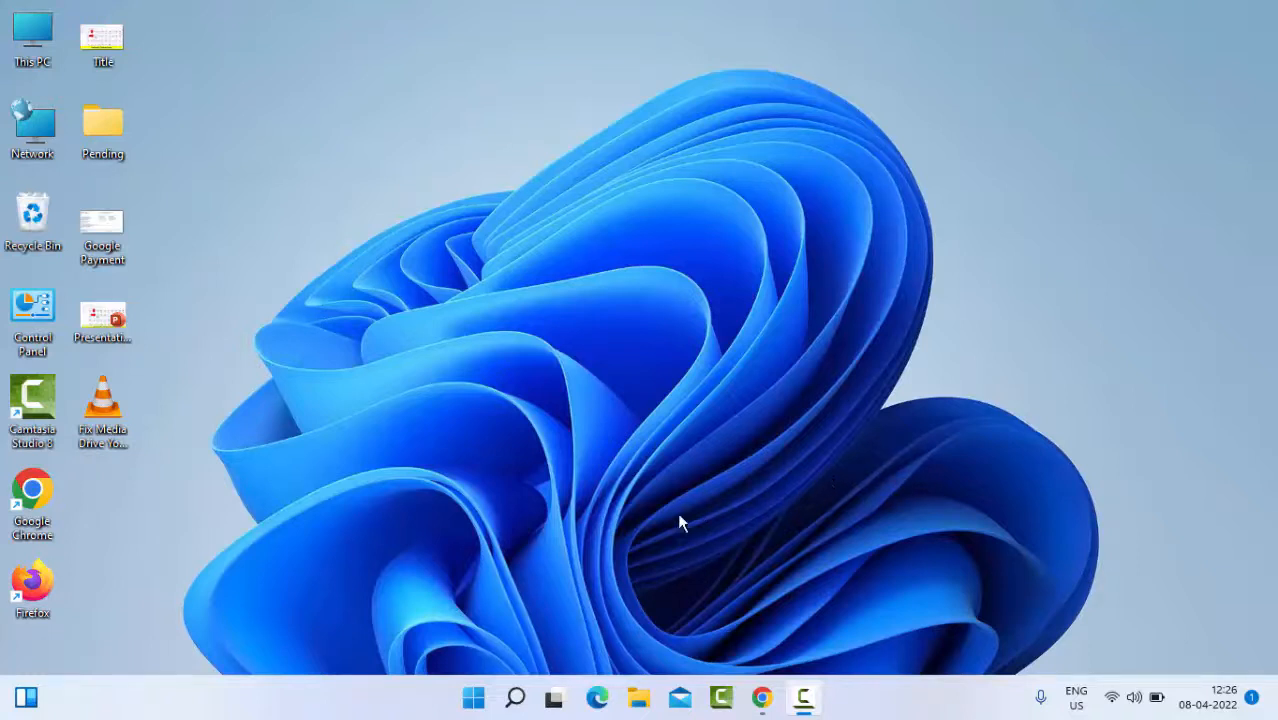
# - Search 'ser' from Start and launch the Services app from the results
pyautogui.click(472, 697)
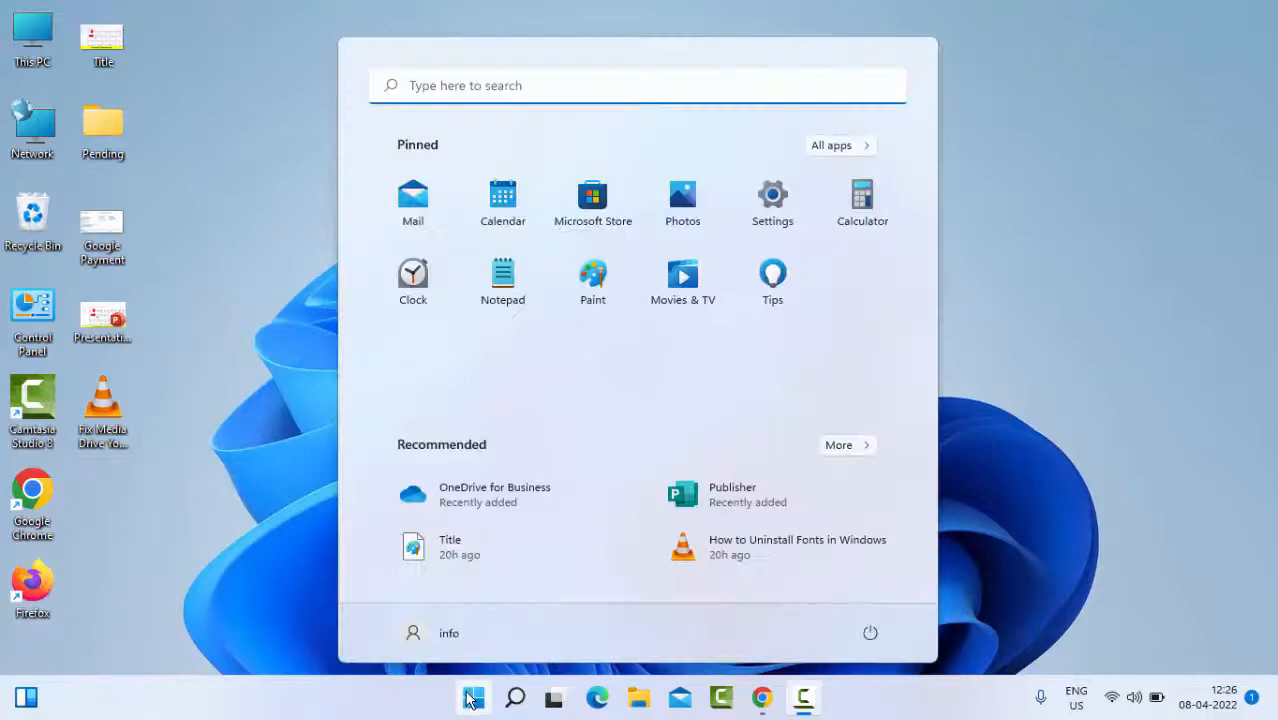
pyautogui.write('services')
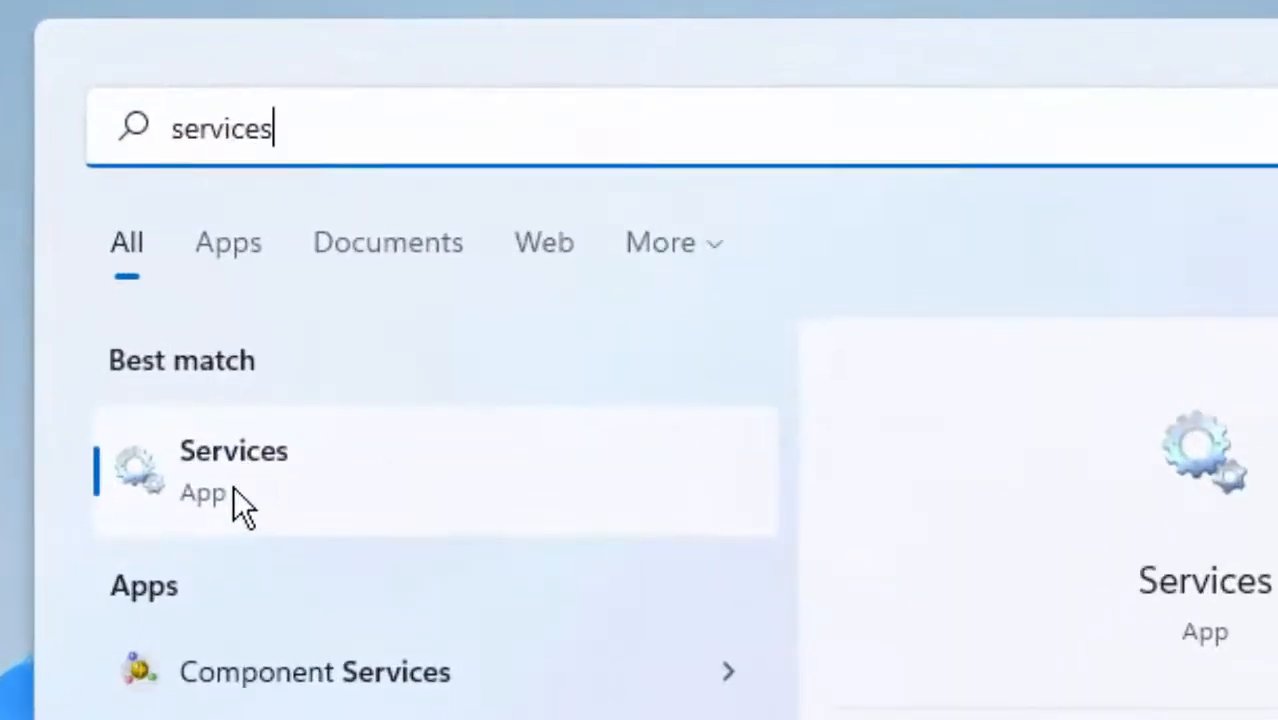
pyautogui.click(233, 470)
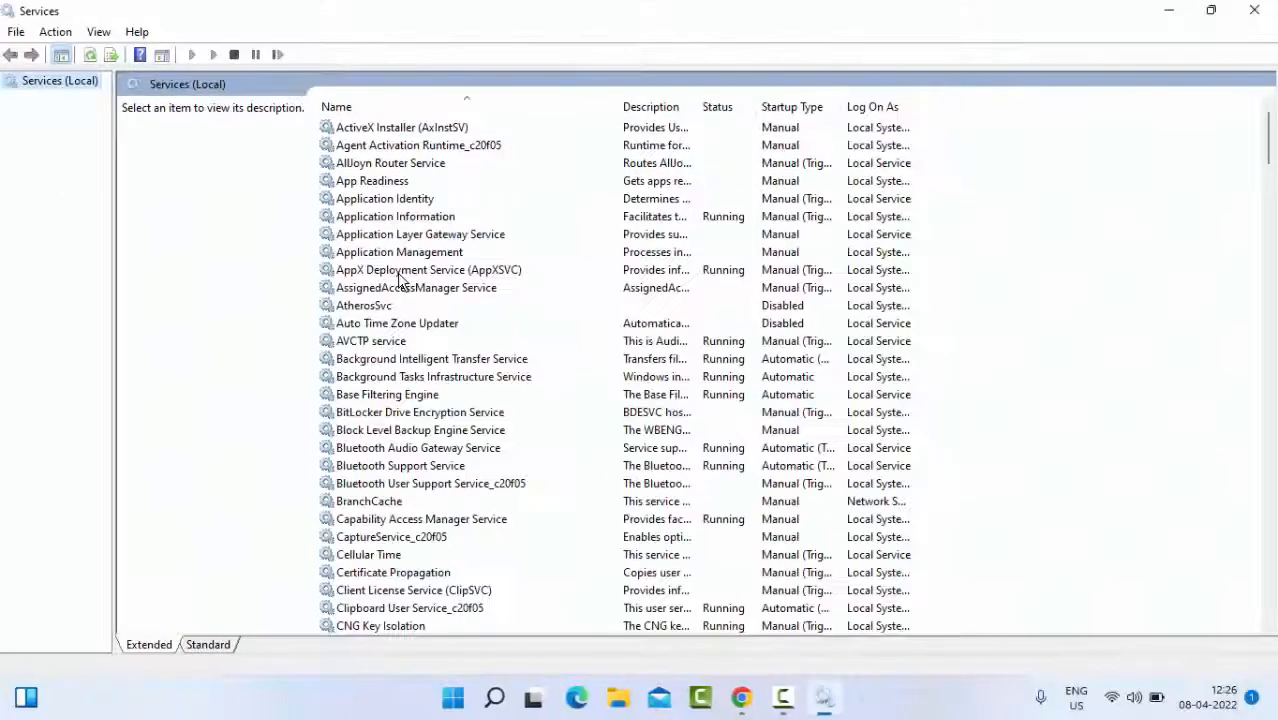
pyautogui.click(398, 251)
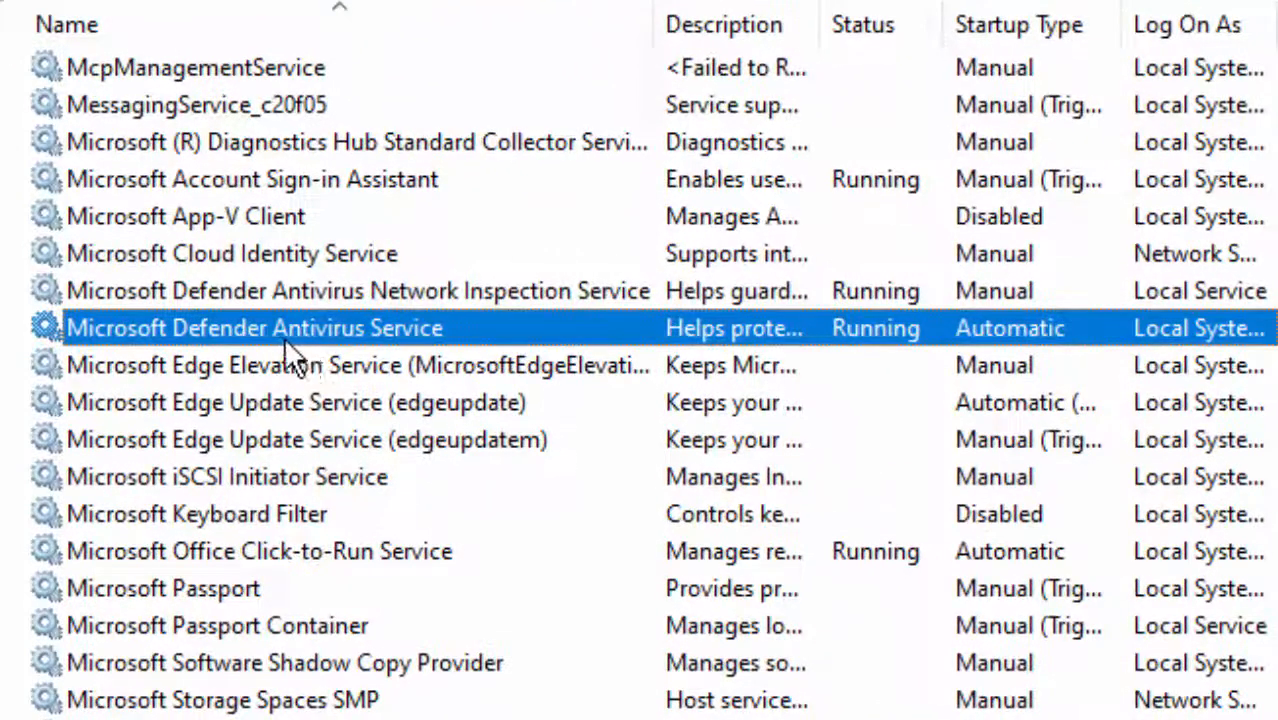
pyautogui.moveTo(210, 340)
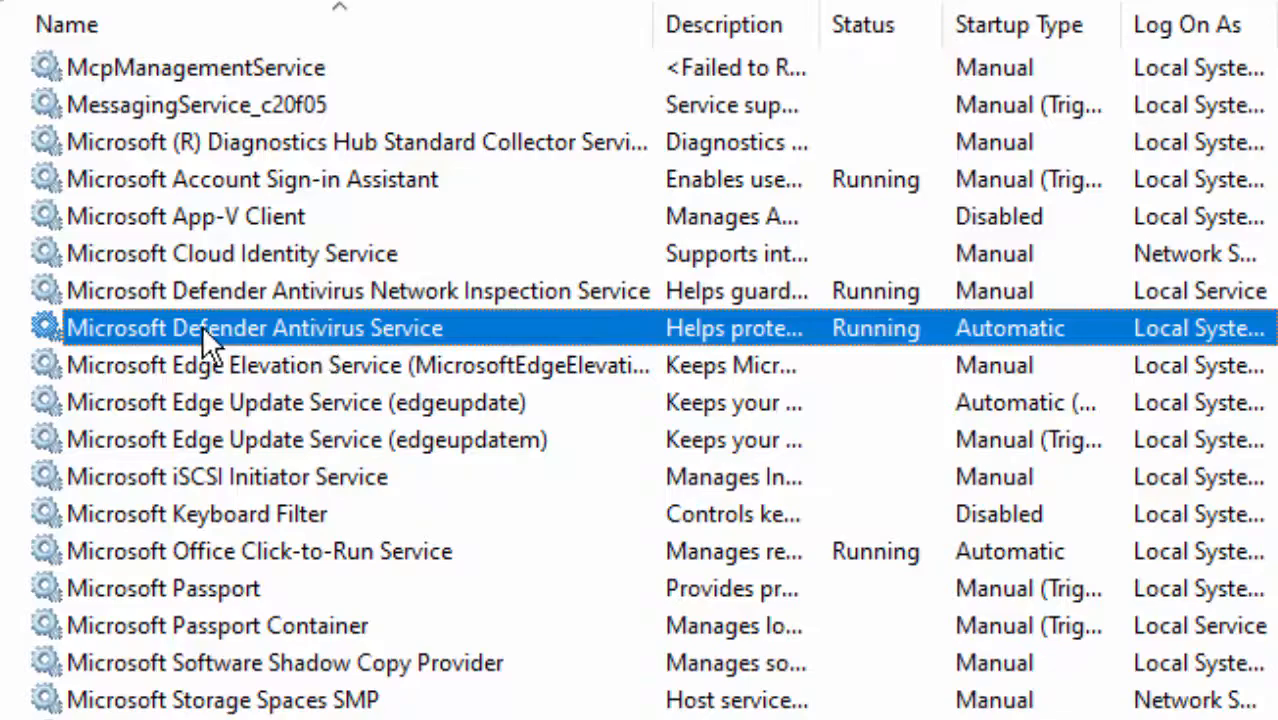
pyautogui.doubleClick(254, 328)
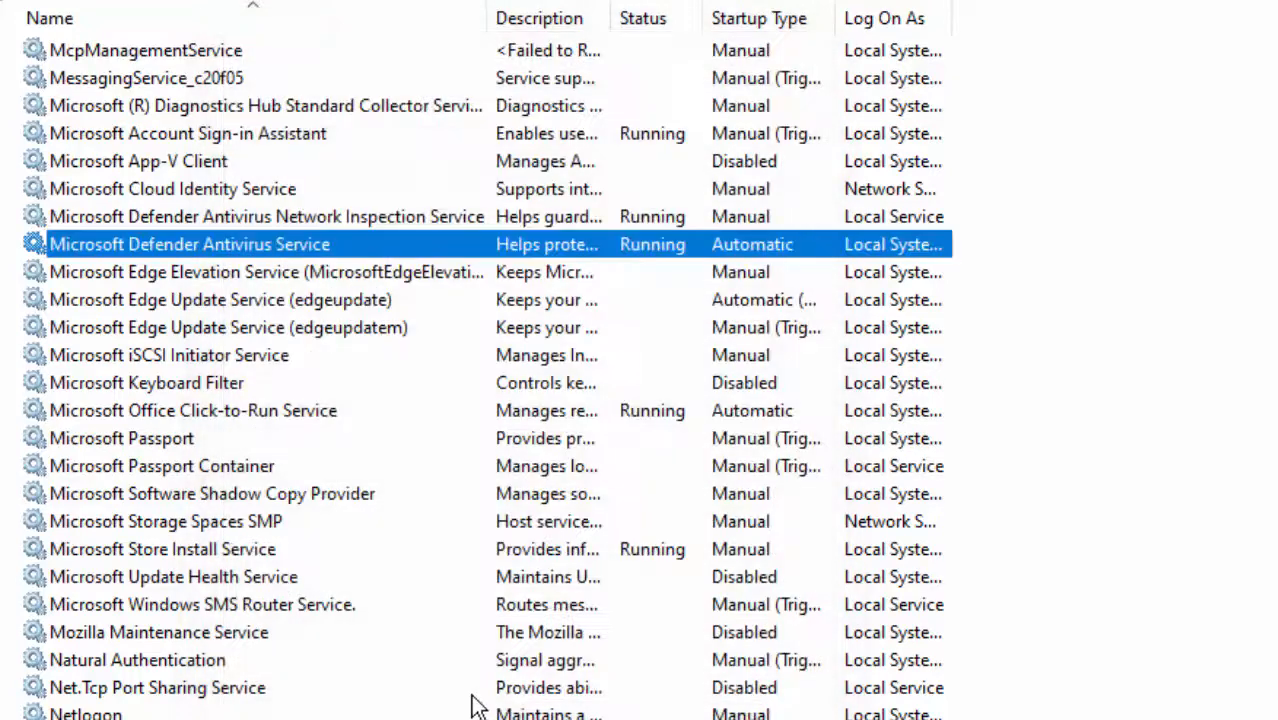
pyautogui.click(169, 355)
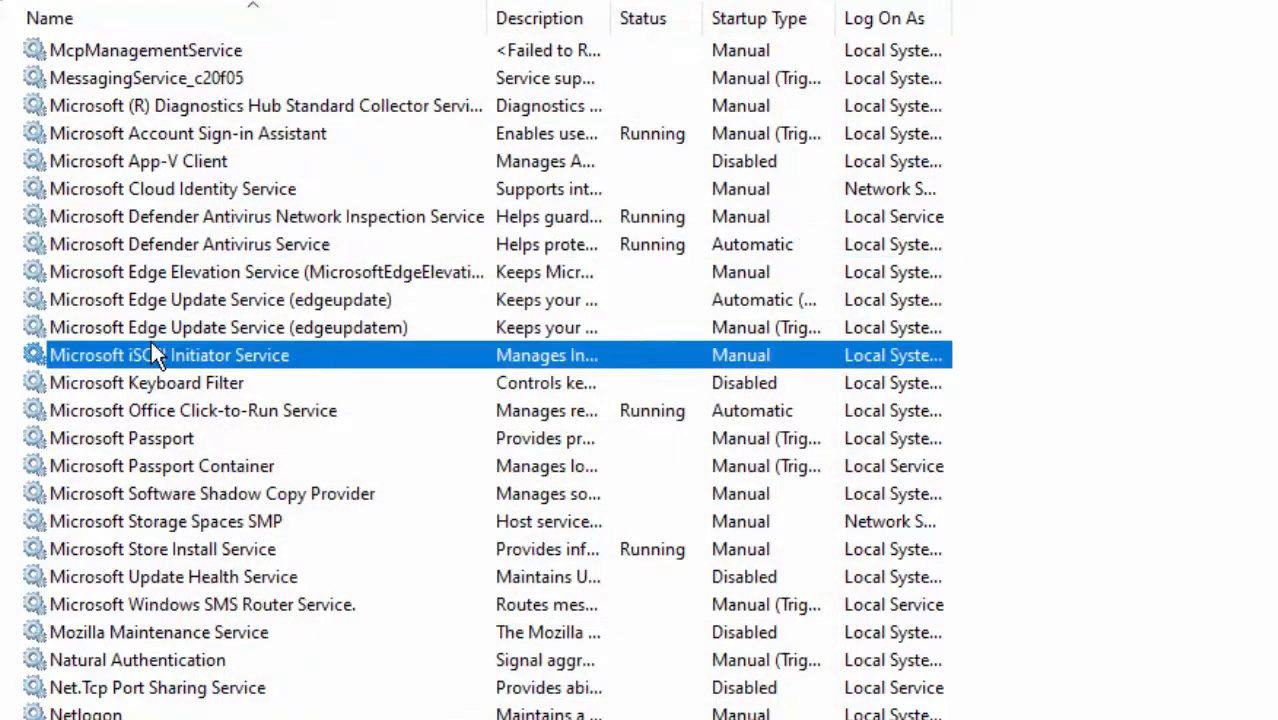
pyautogui.click(146, 382)
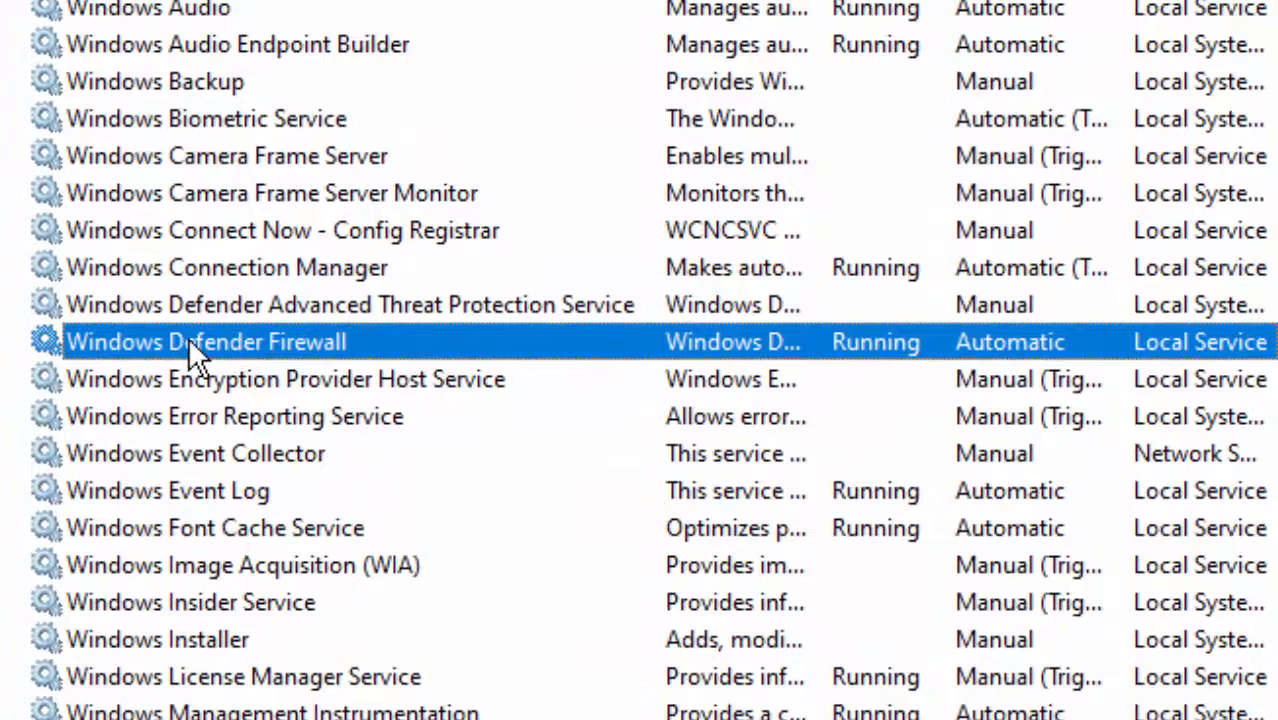
pyautogui.doubleClick(205, 341)
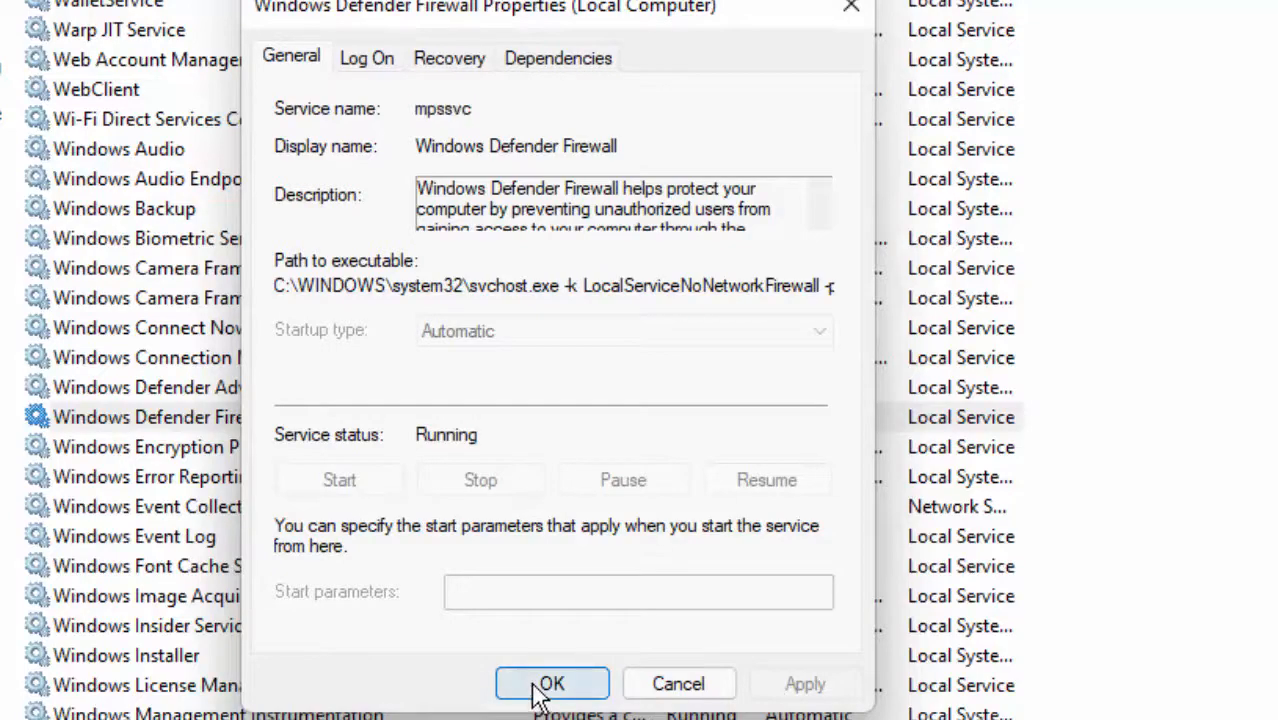
pyautogui.click(551, 683)
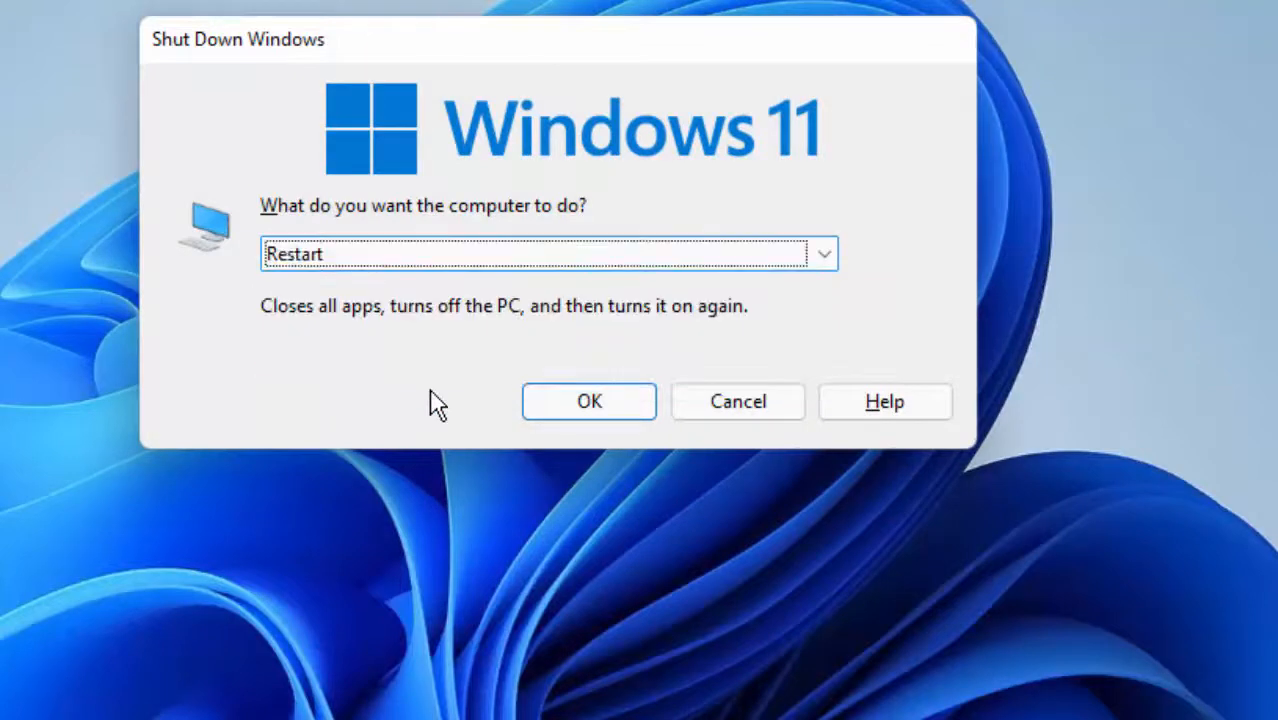
# - Confirm Restart in the Shut Down Windows dialog to reboot the PC
pyautogui.click(588, 401)
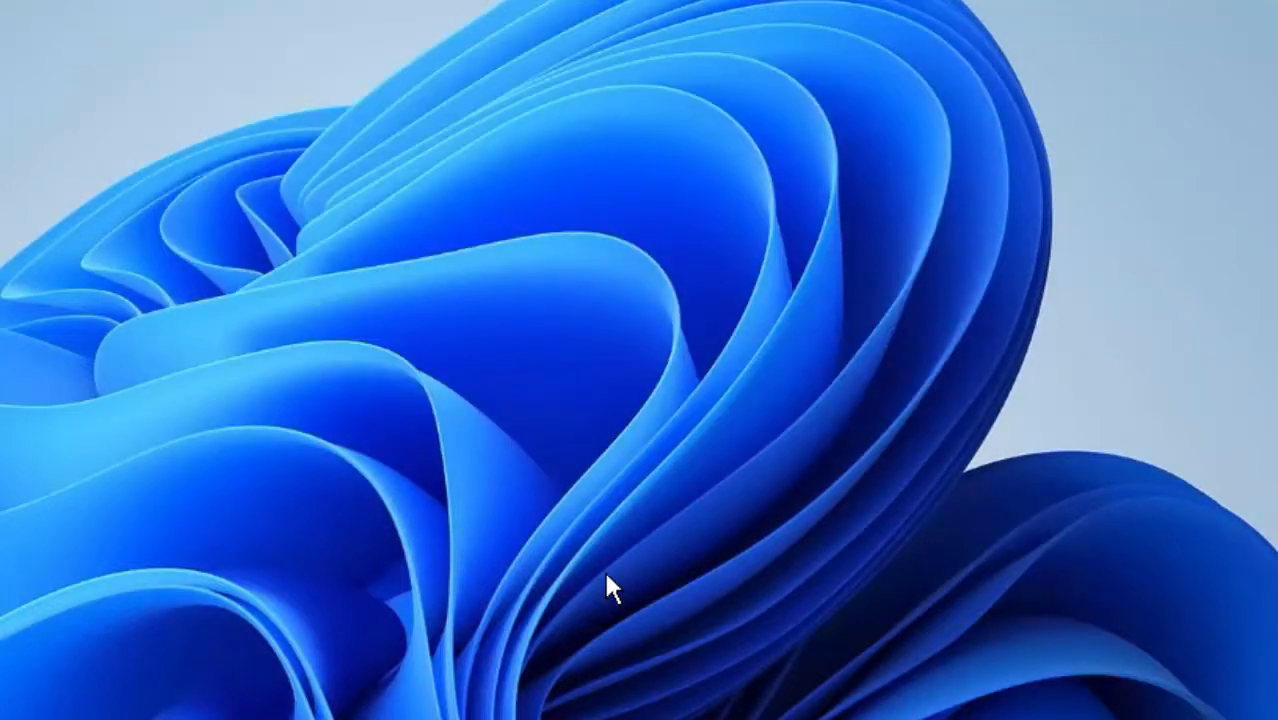